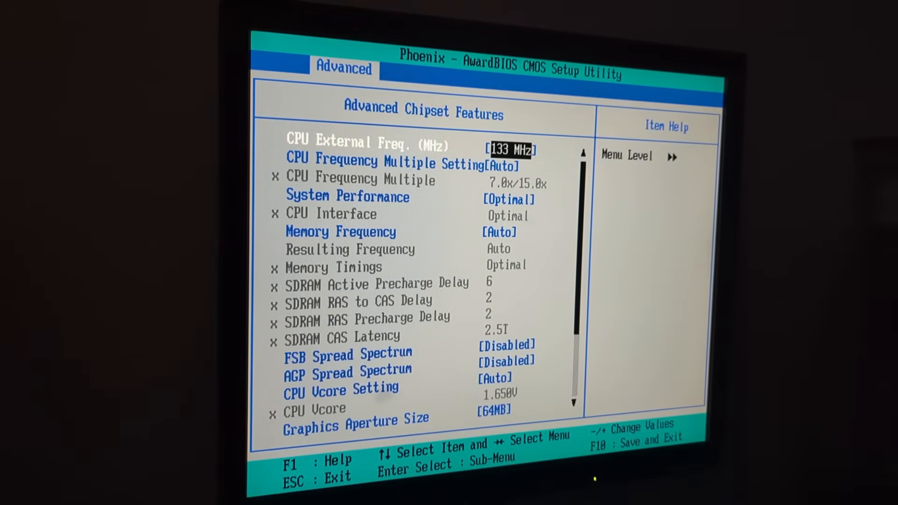
Set CPU Frequency Multiple to Menu and System Performance to User Defined for manual control
key(down)
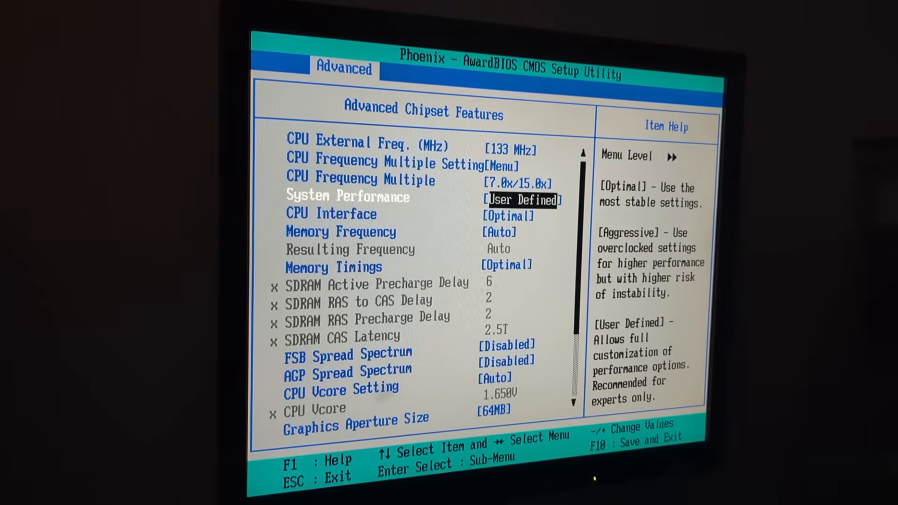
key(up)
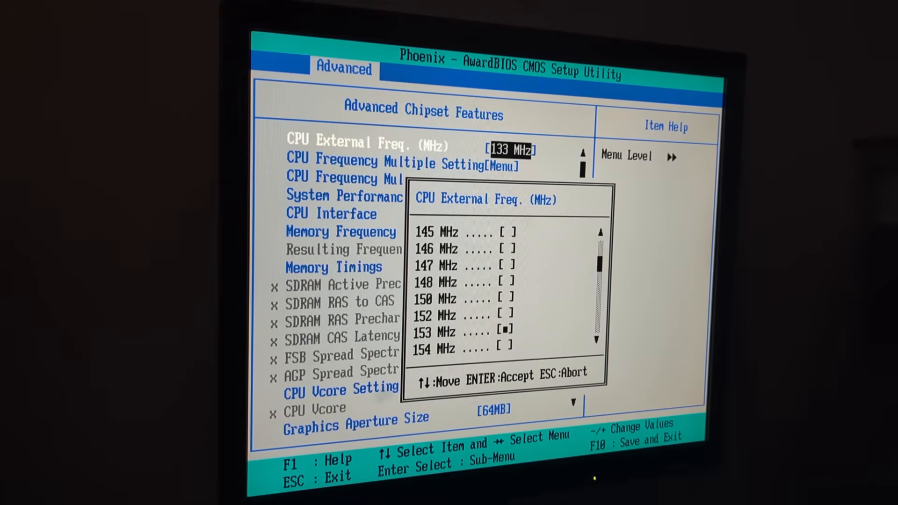
Run 153 MHz external frequency with SDRAM timings of precharge 6, RAS-to-CAS 2, RAS precharge 2, CAS 2T
key(Enter)
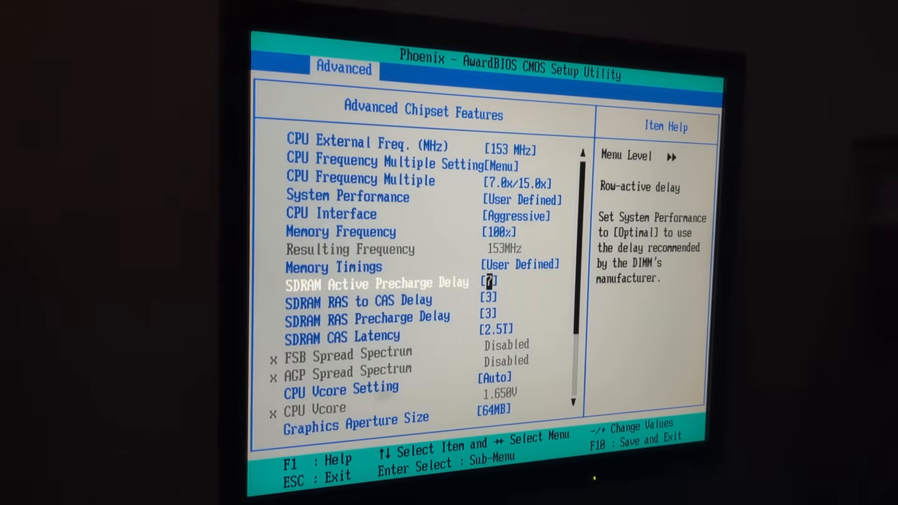
key(Down)
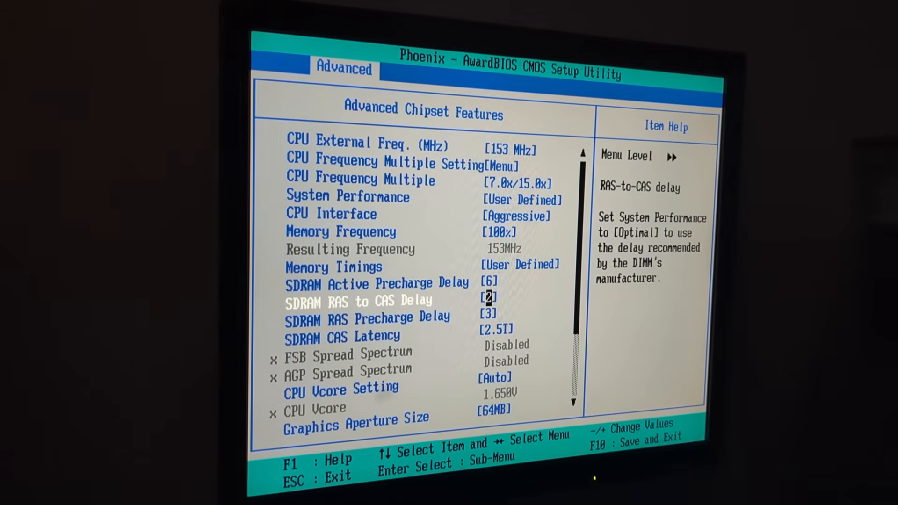
key(down)
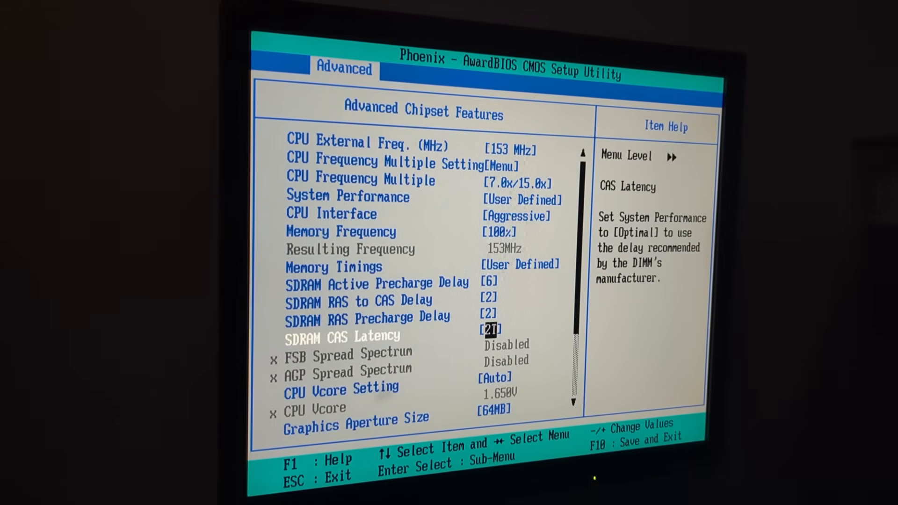
key(down)
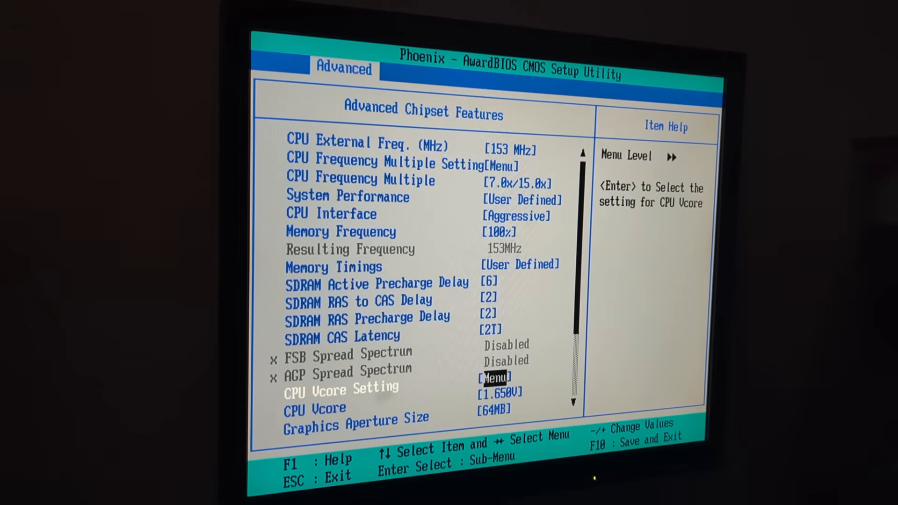
key(up)
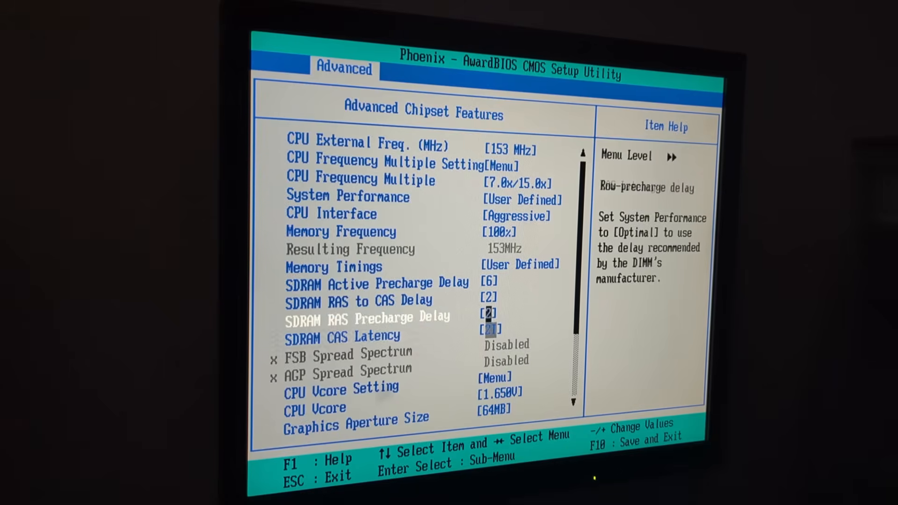
key(up)
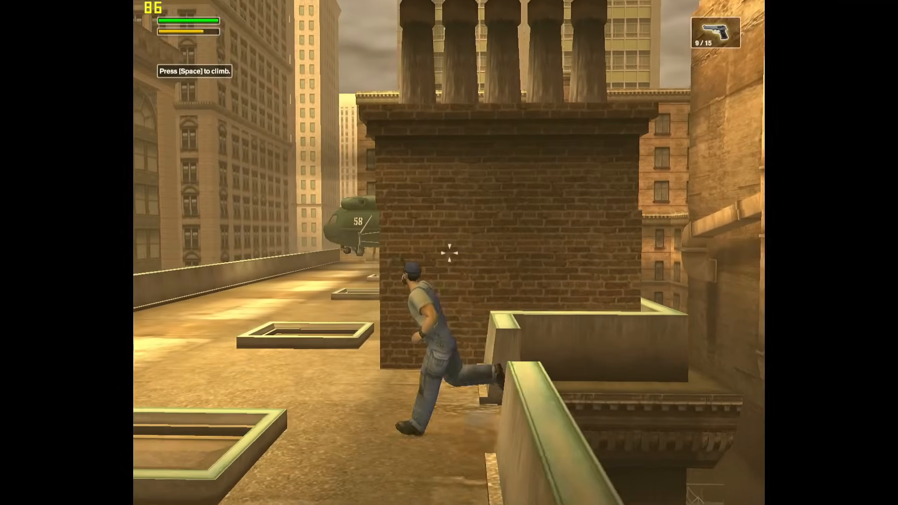
Fire at the soldiers near the helicopter during the rooftop shootout at the overclocked settings
click(449, 252)
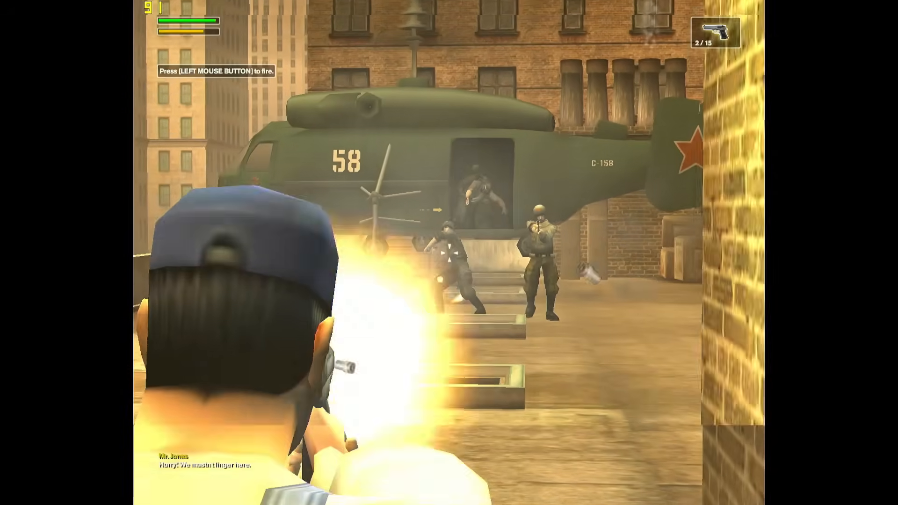